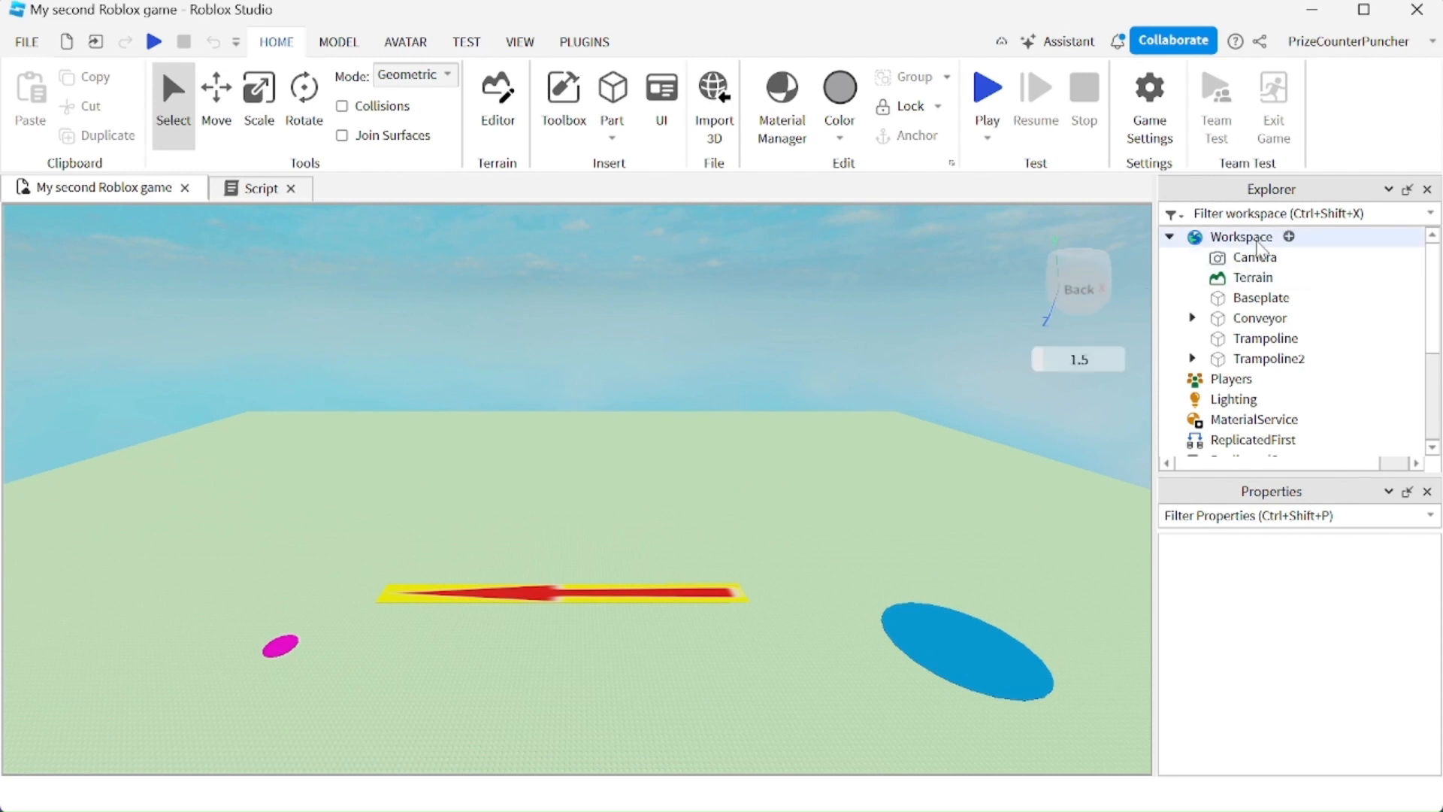
# Select the Baseplate part in the Explorer
pyautogui.click(1261, 297)
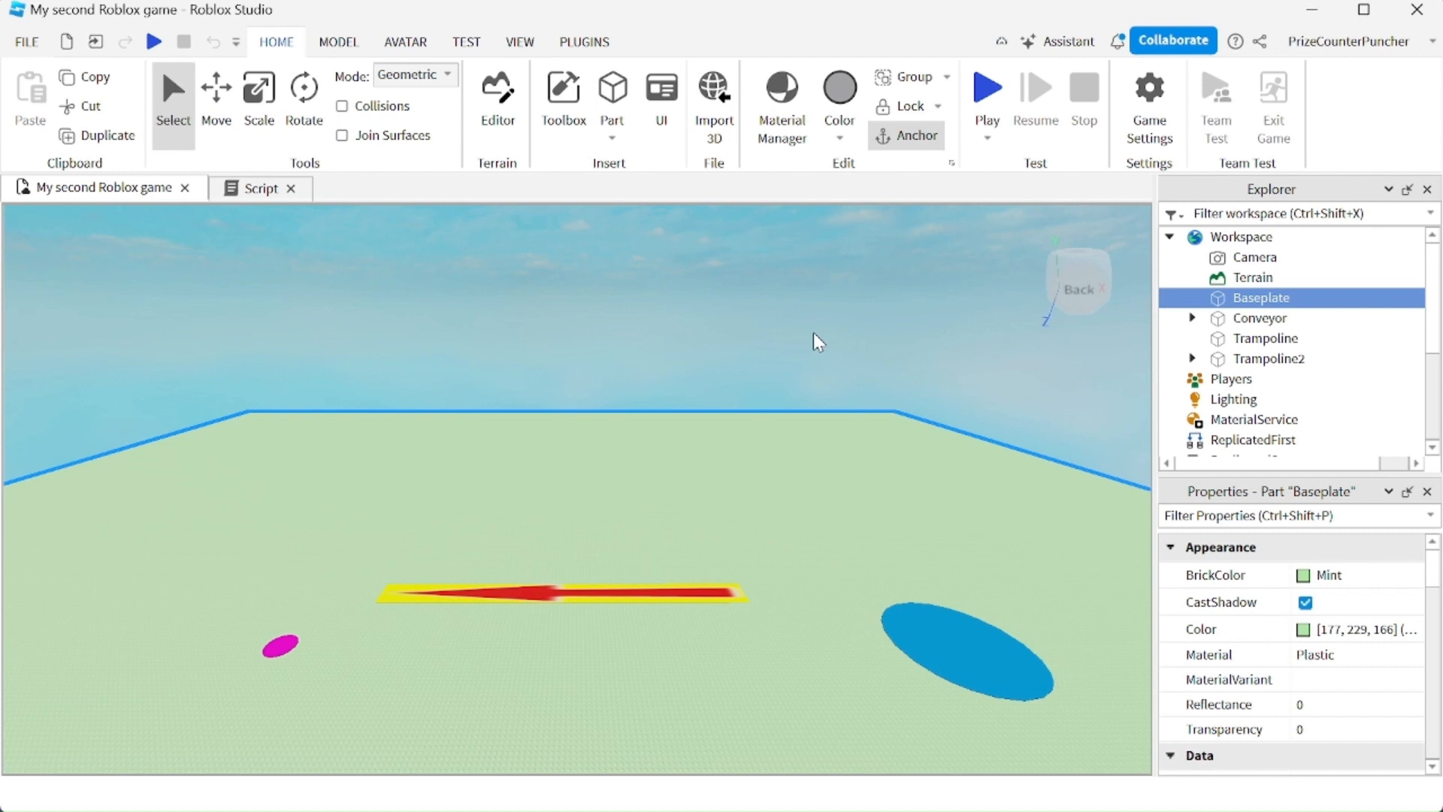
# Show your uploaded Images in the Toolbox and bring up options for the Rainforest image
pyautogui.click(563, 86)
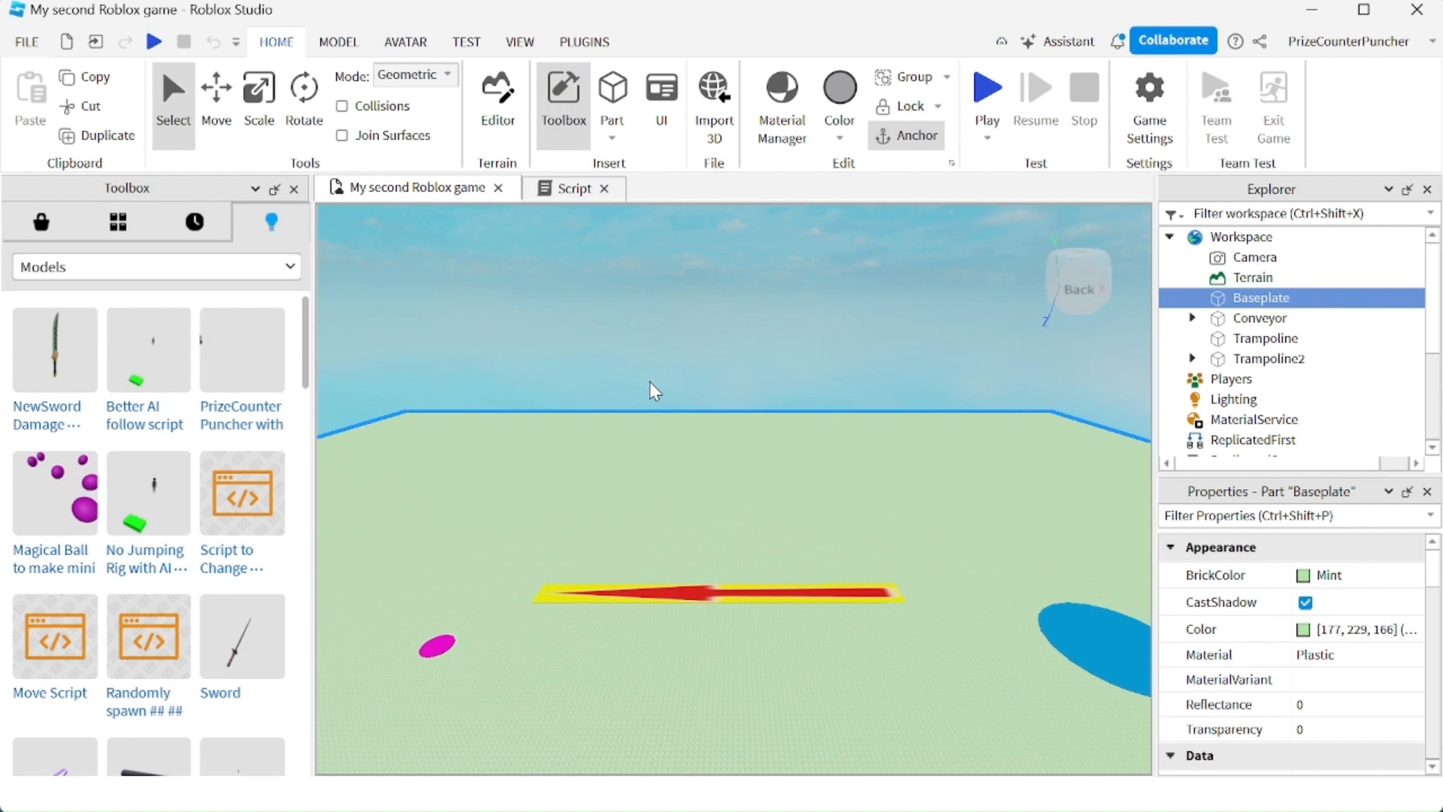
pyautogui.moveTo(271, 222)
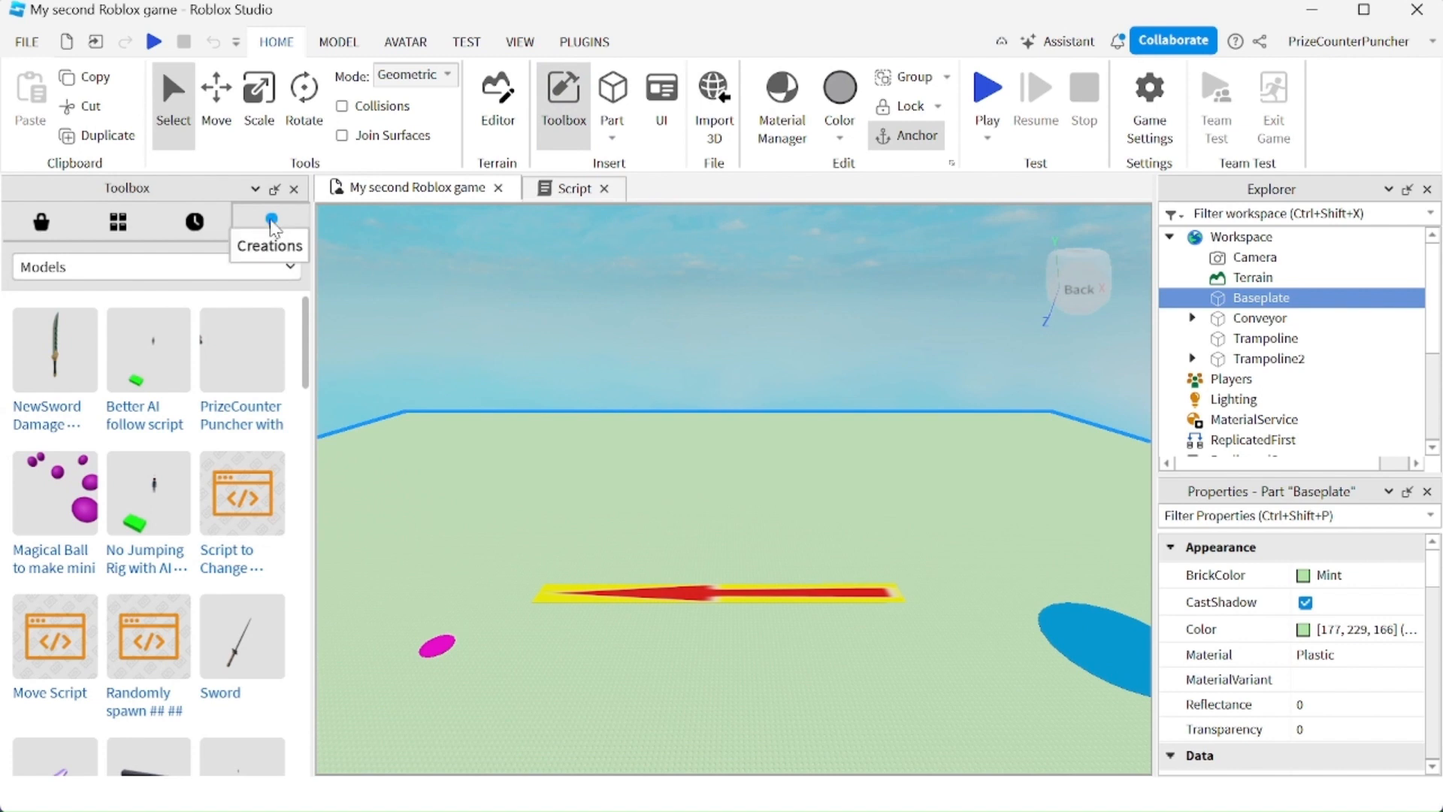
pyautogui.moveTo(146, 293)
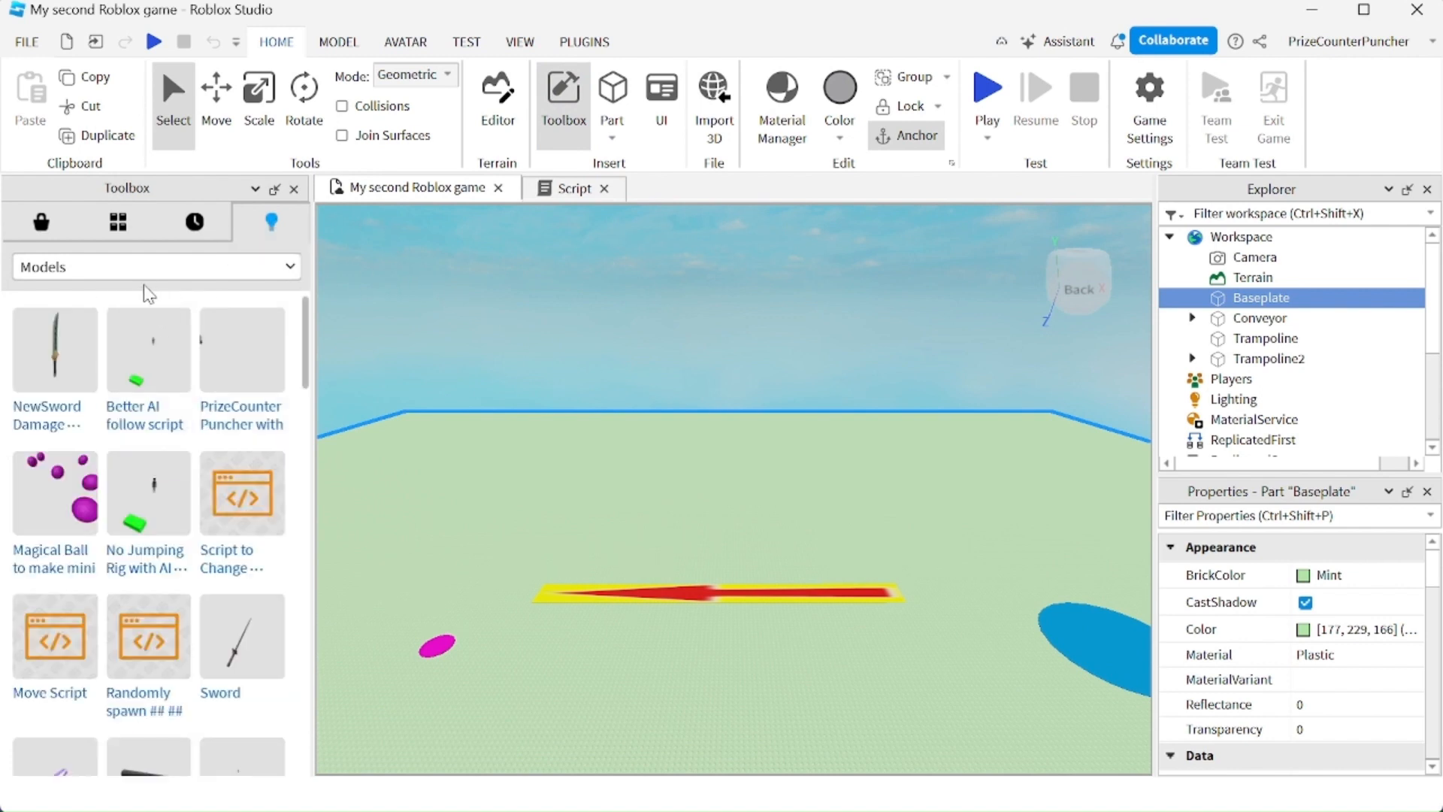
pyautogui.click(156, 267)
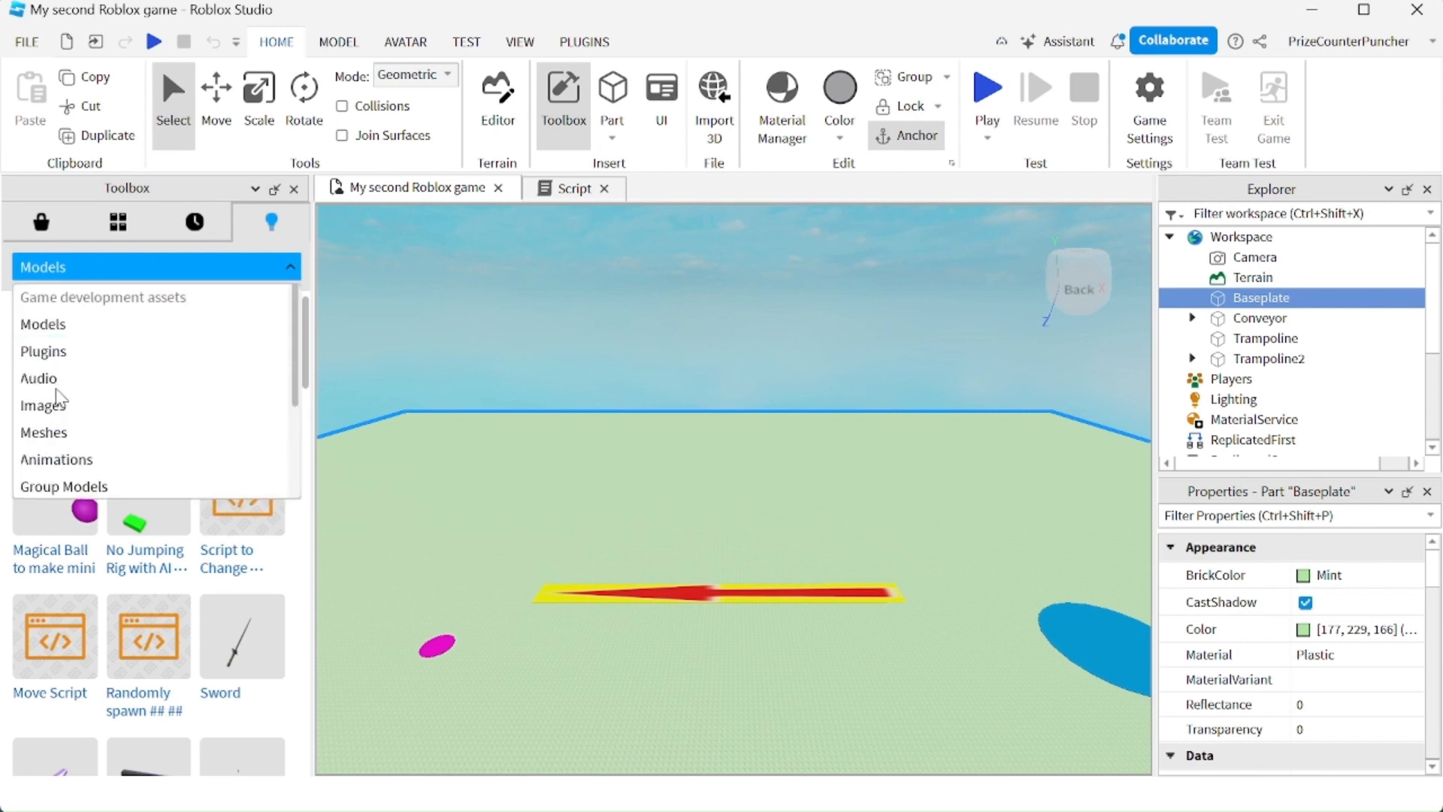
pyautogui.click(39, 405)
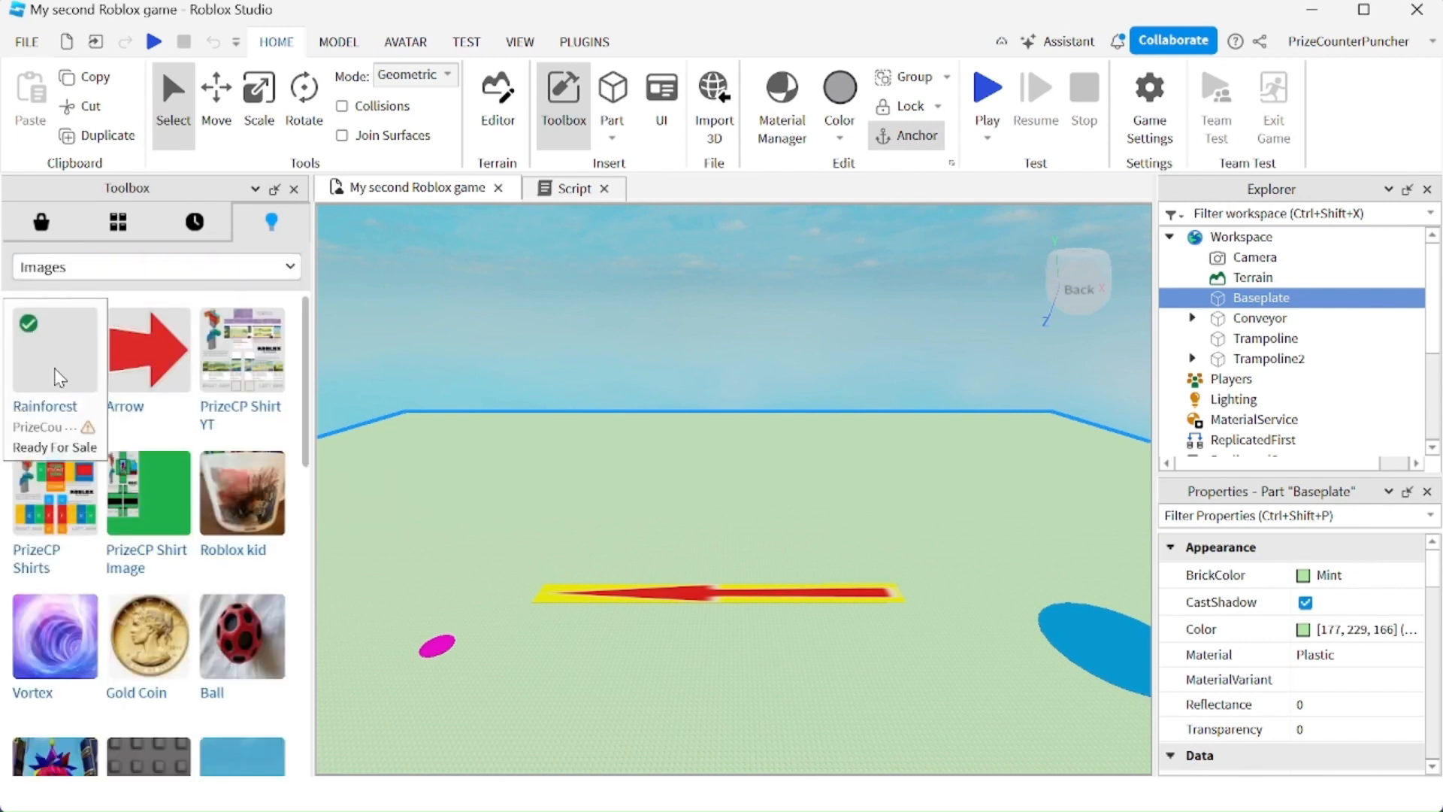
pyautogui.moveTo(62, 368)
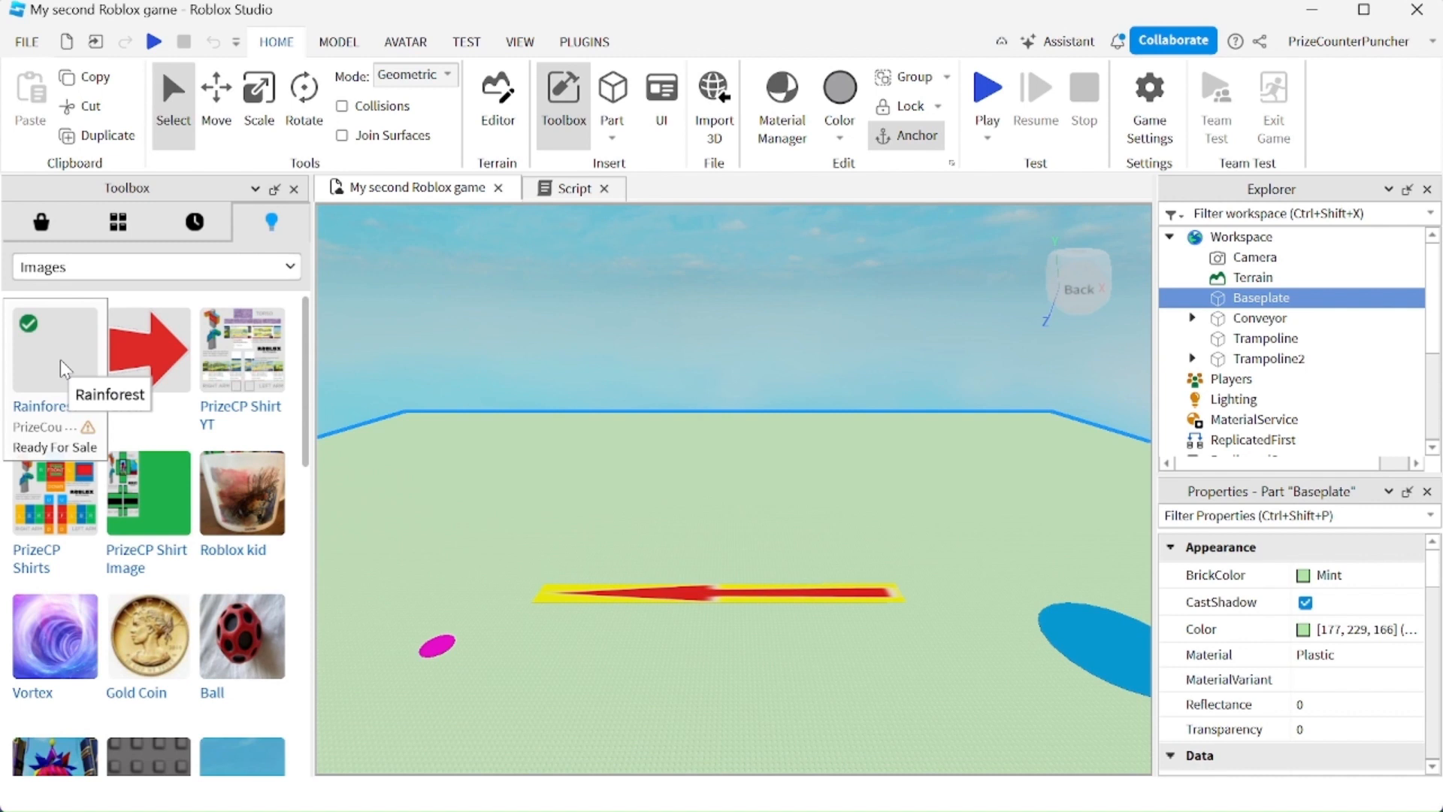
pyautogui.rightClick(55, 355)
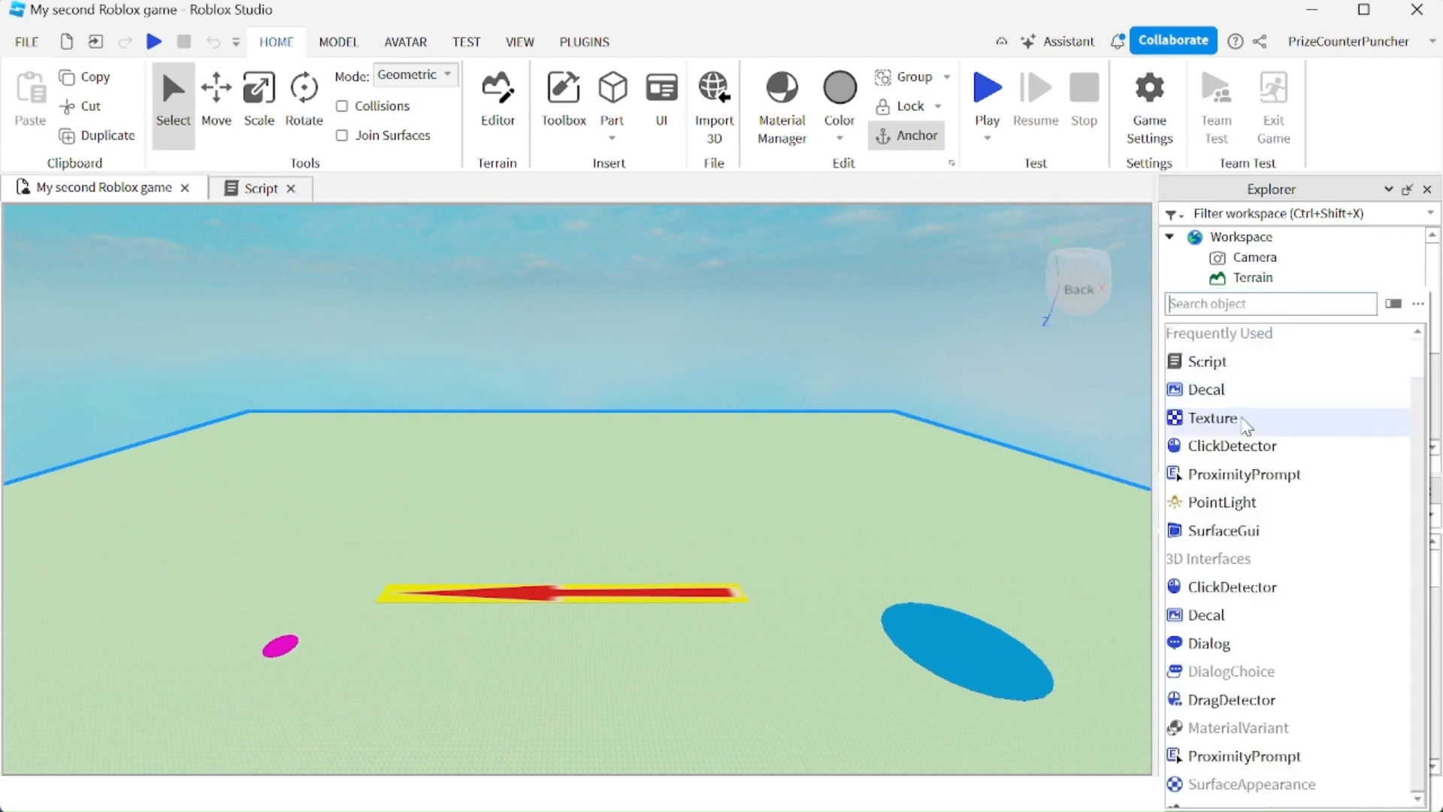
# Add a Texture object under the Baseplate
pyautogui.click(1212, 418)
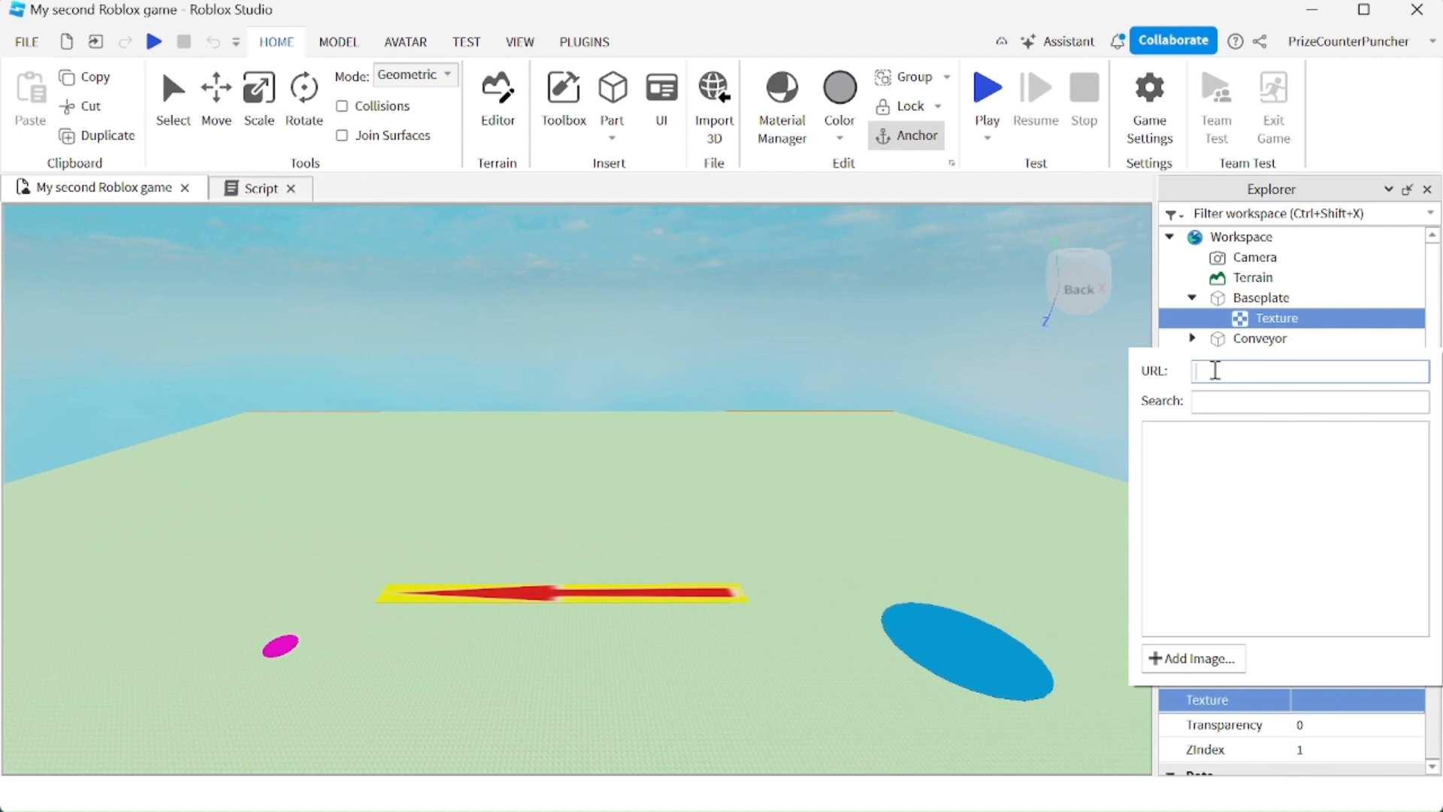
# Paste the copied Rainforest image address into the texture's image field
pyautogui.rightClick(1305, 370)
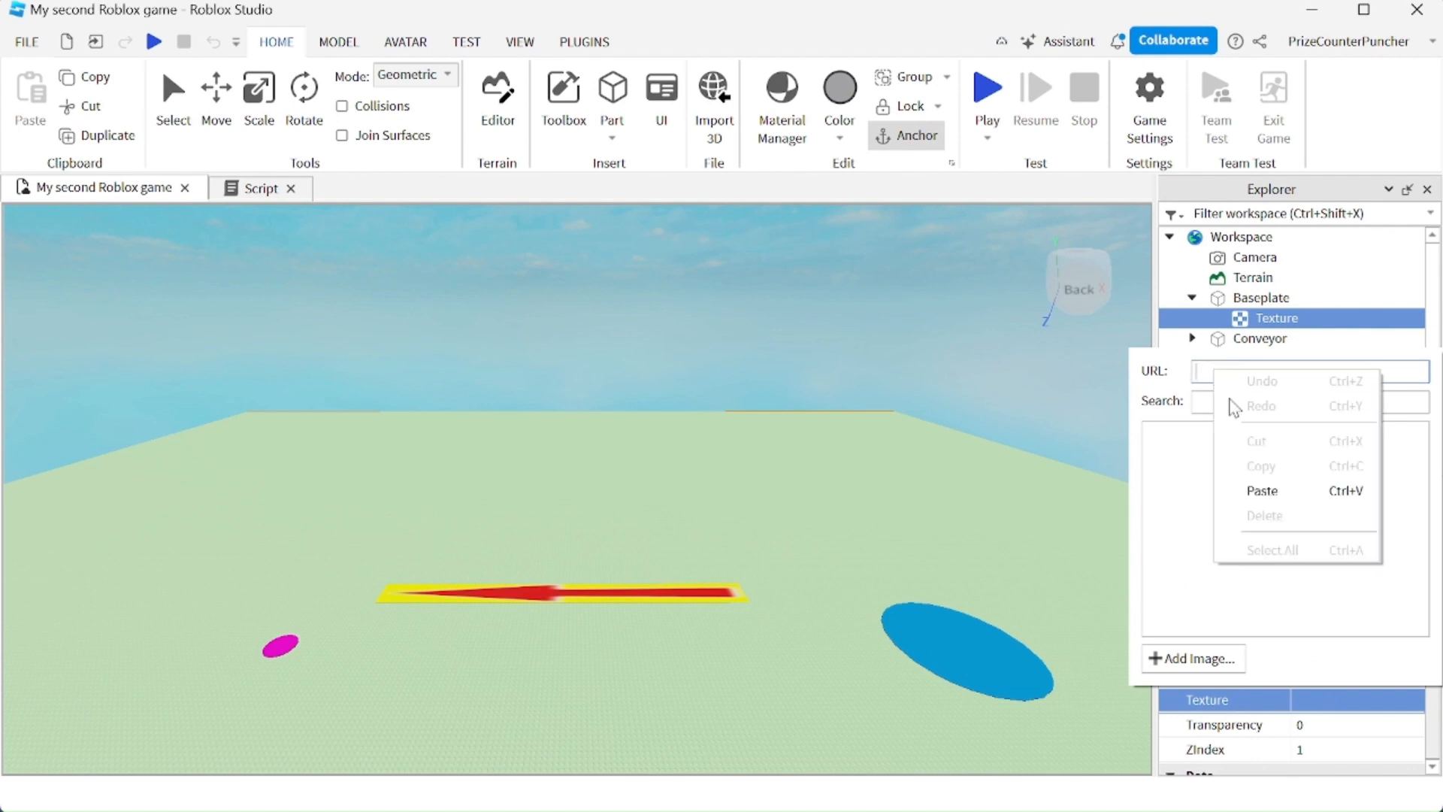
pyautogui.moveTo(1290, 501)
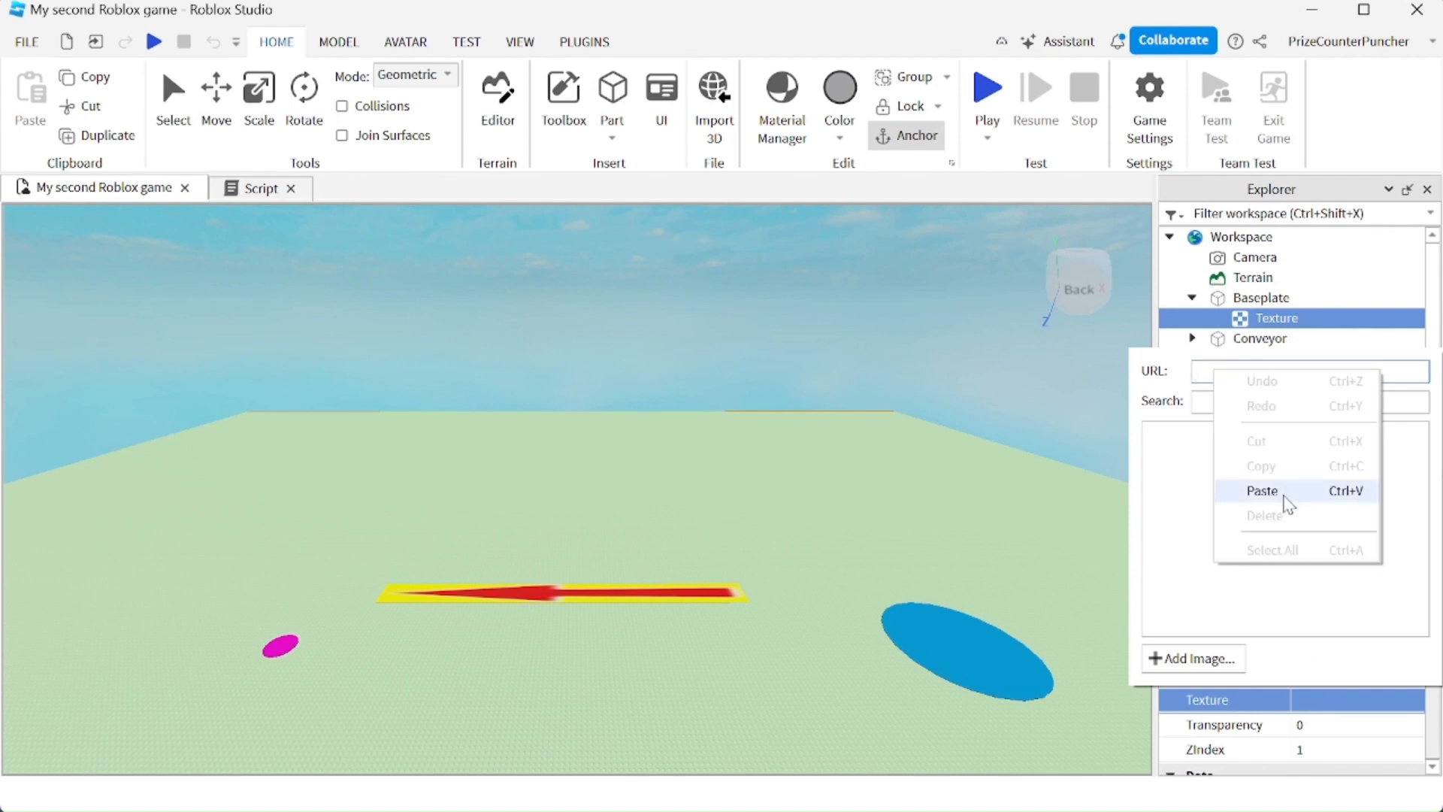
pyautogui.click(1263, 491)
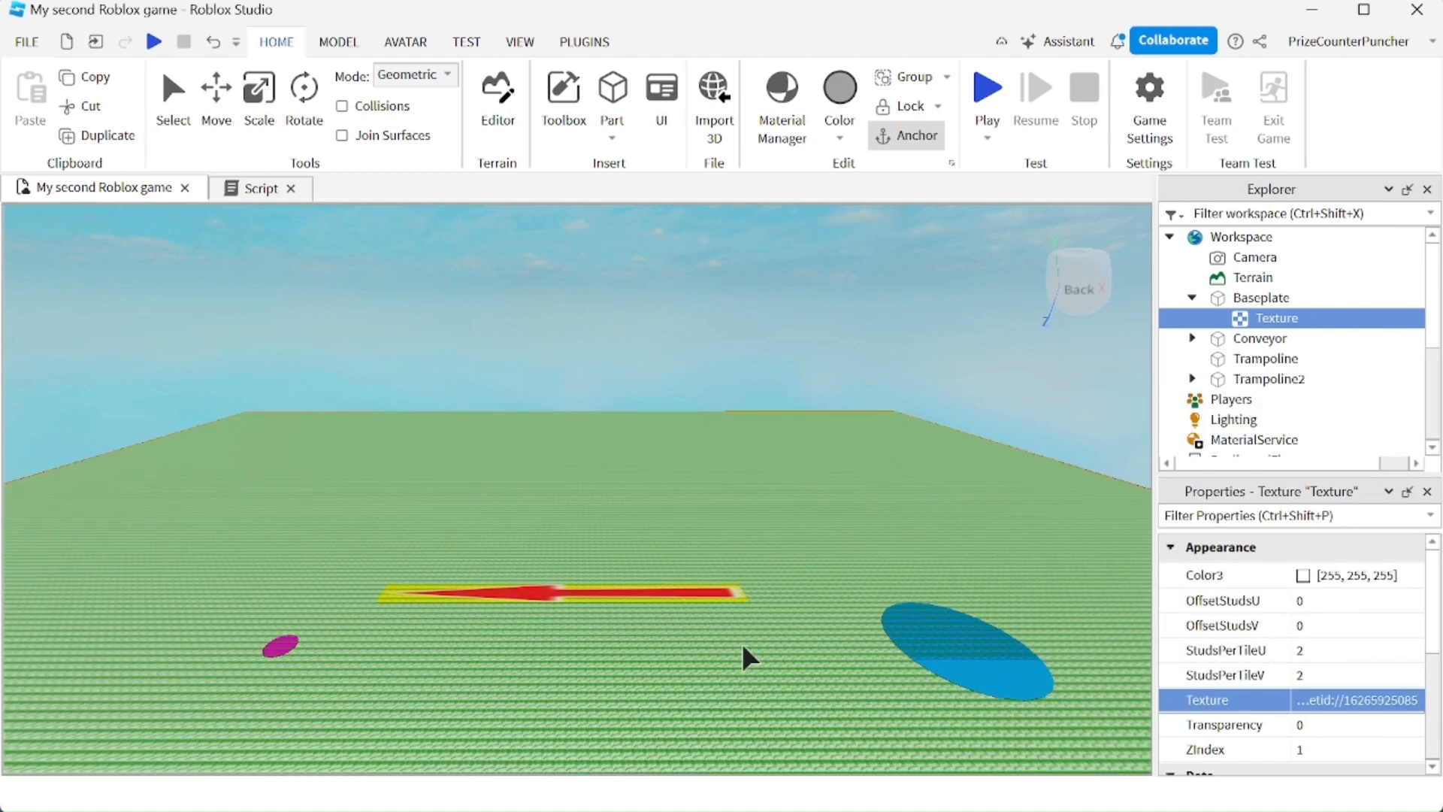
pyautogui.moveTo(723, 693)
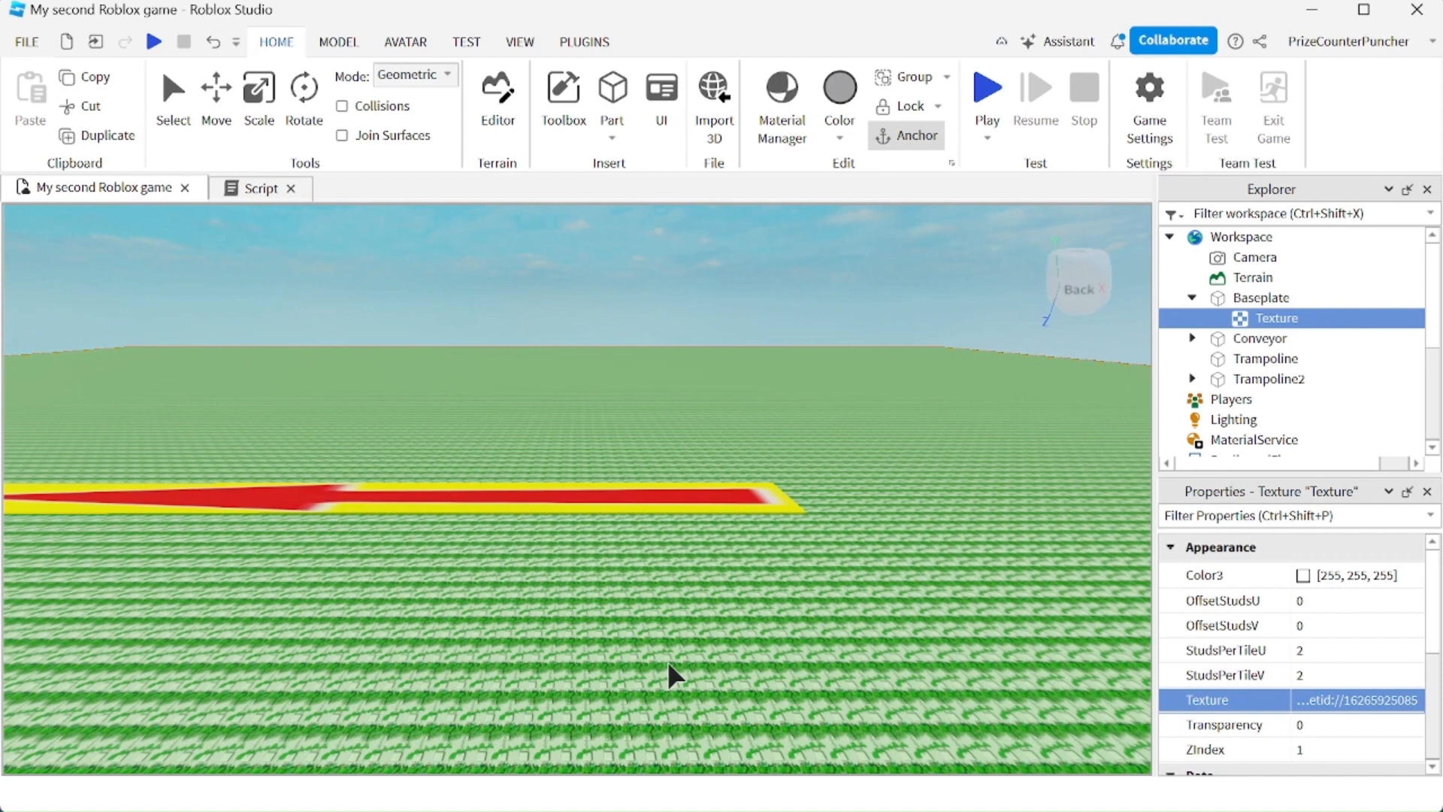
pyautogui.moveTo(840, 686)
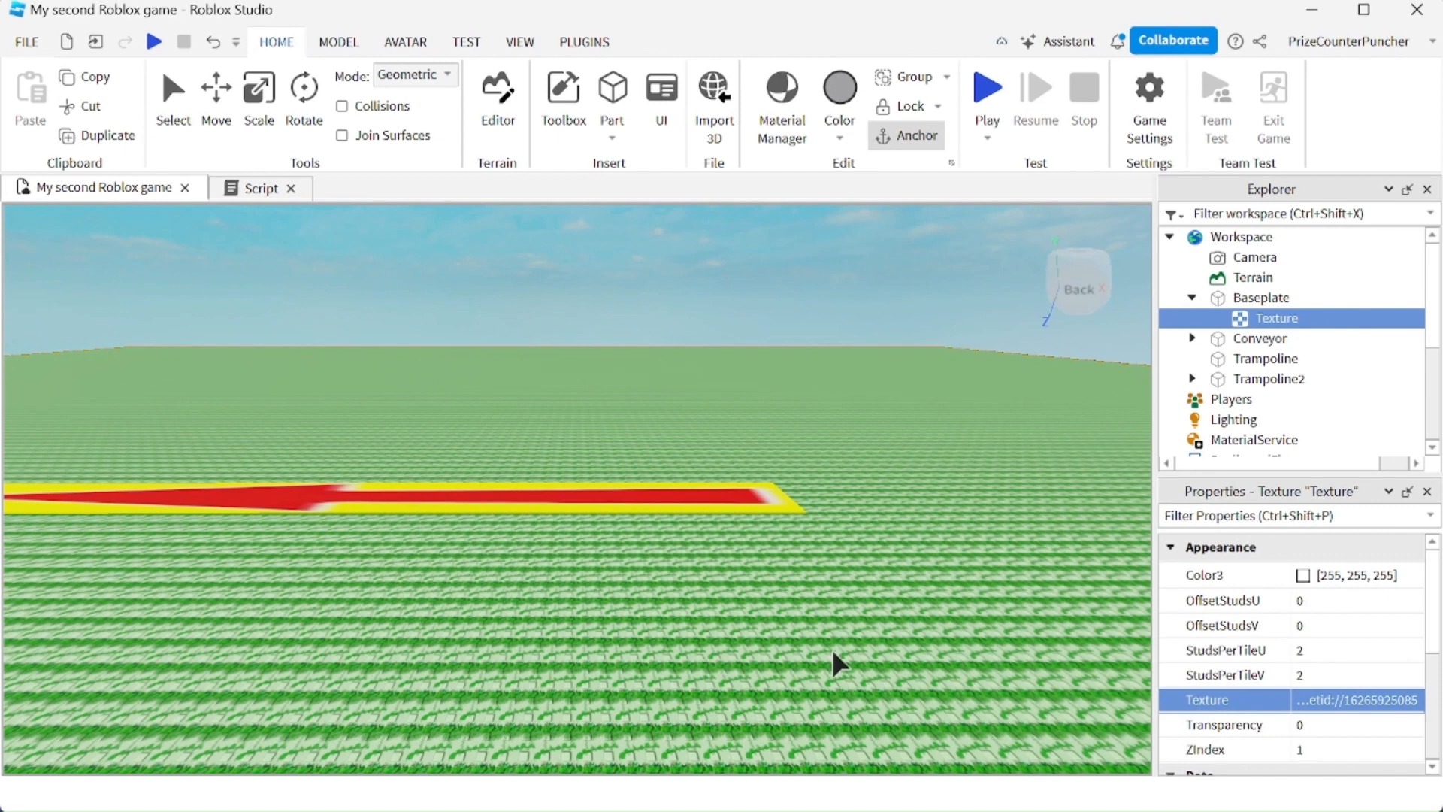
pyautogui.moveTo(1214, 676)
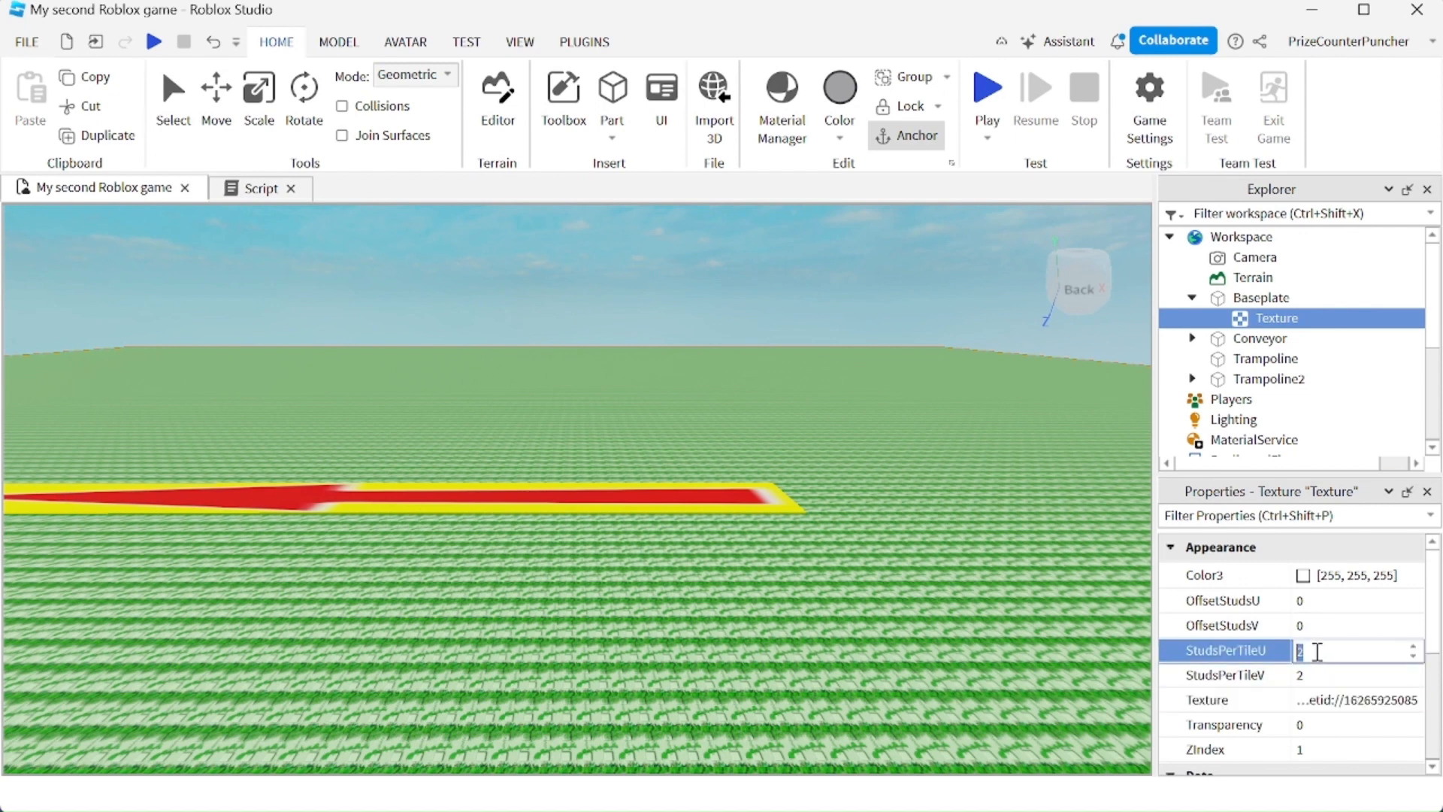
# Set StudsPerTileU and StudsPerTileV to 400, then start a playtest
pyautogui.write('4')
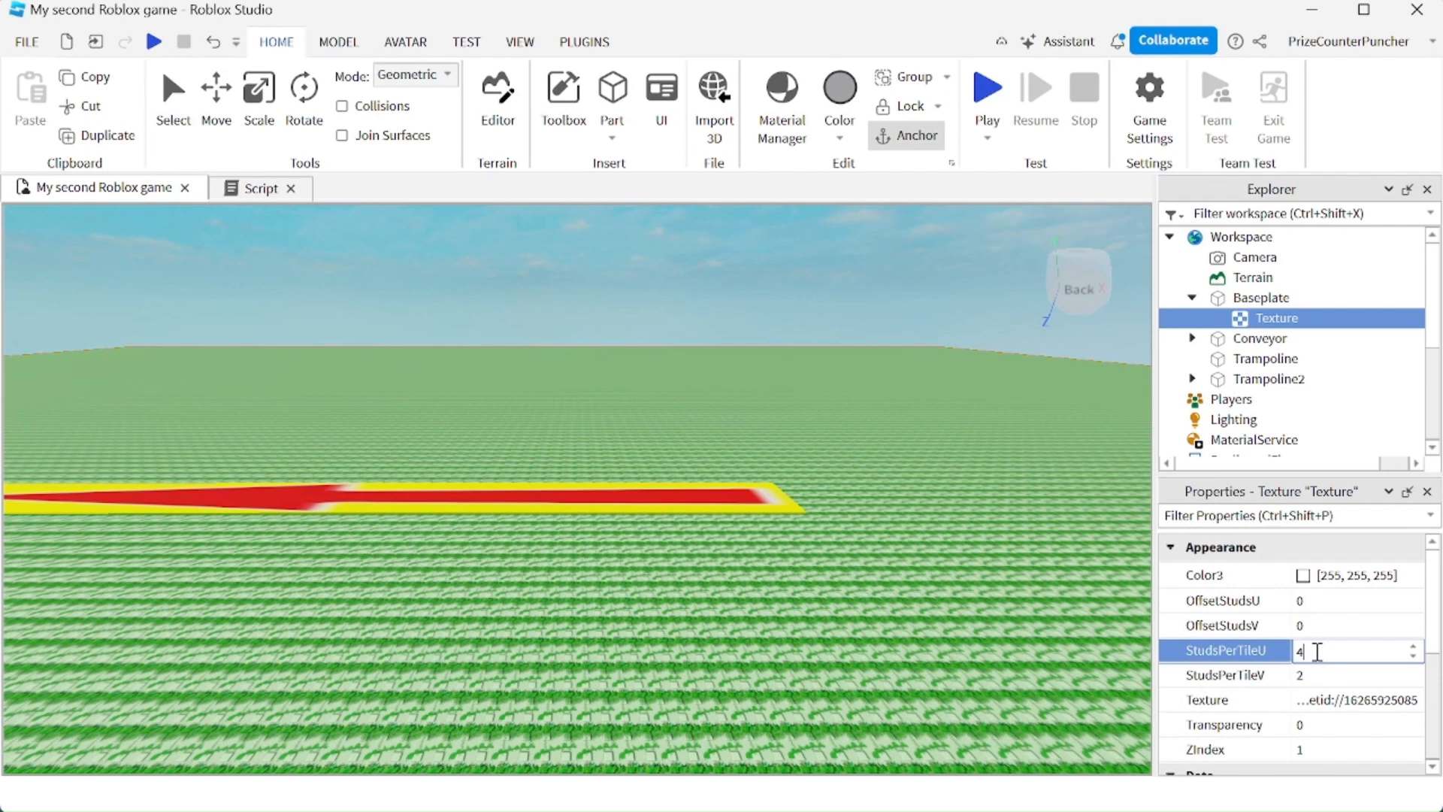
pyautogui.write('400')
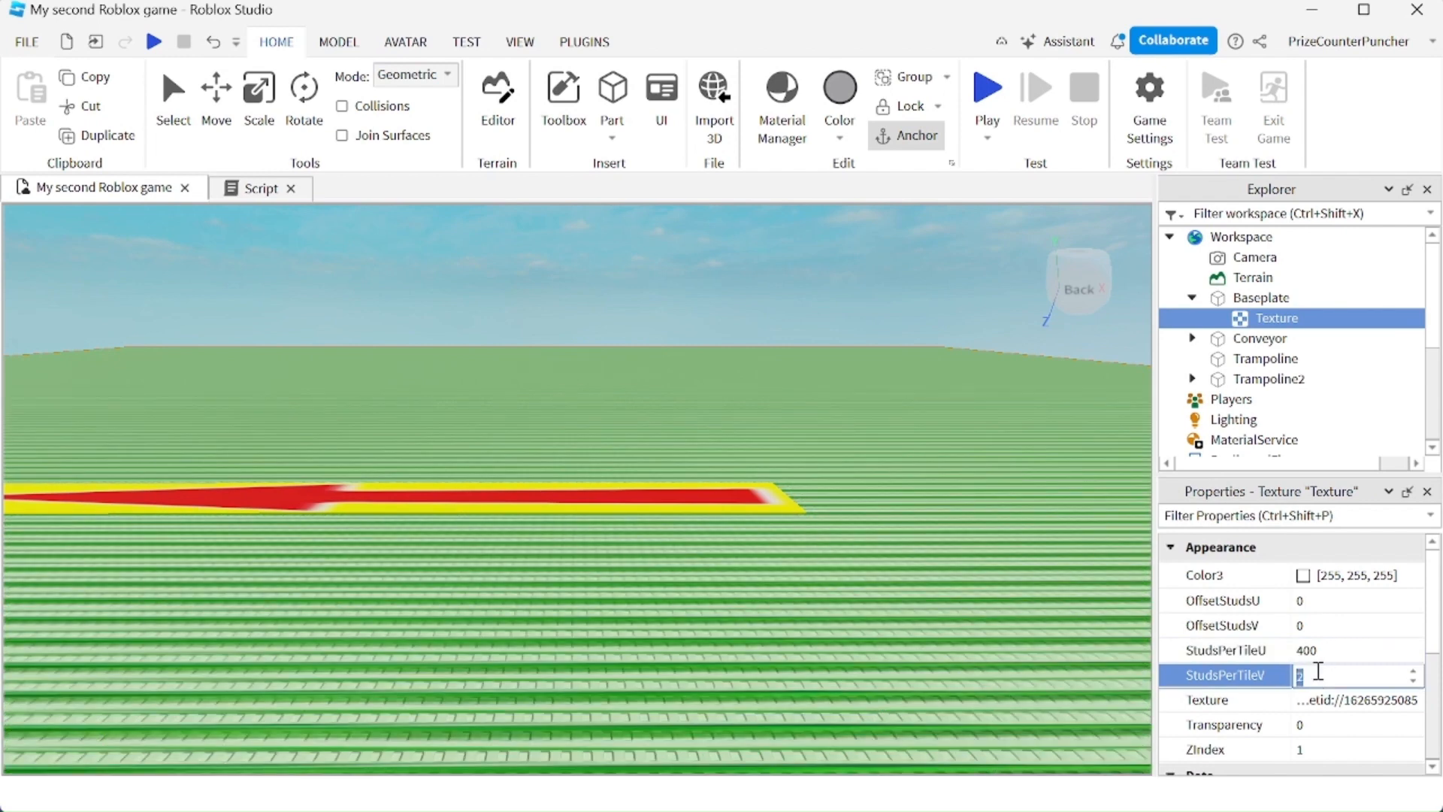
pyautogui.write('400')
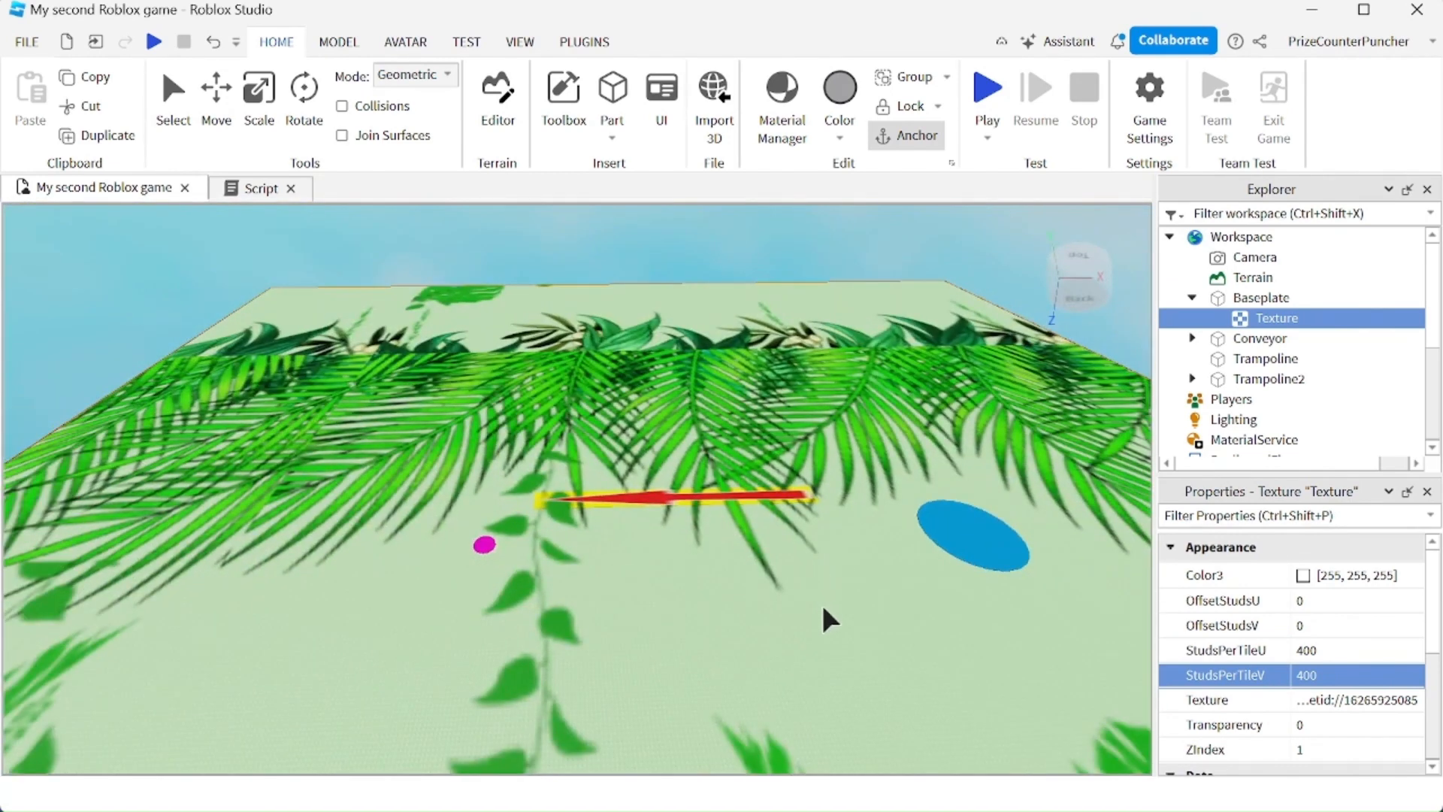
pyautogui.click(988, 85)
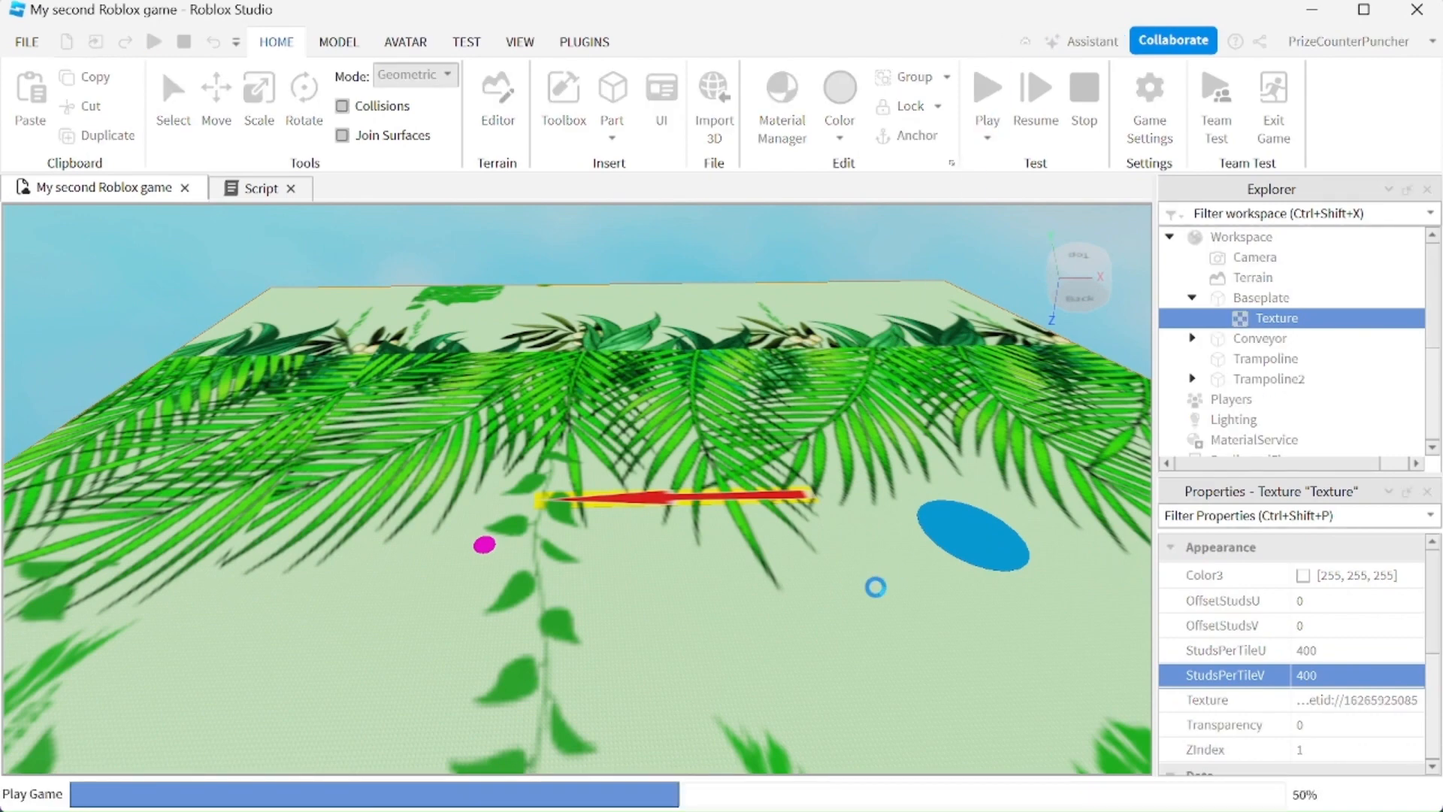